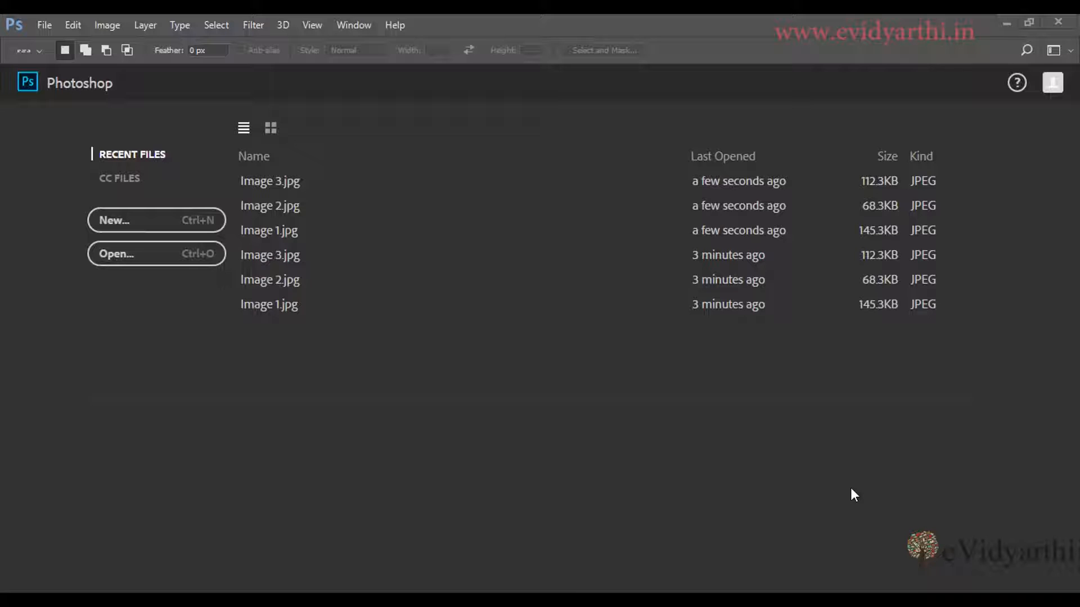
mouse_move(710, 423)
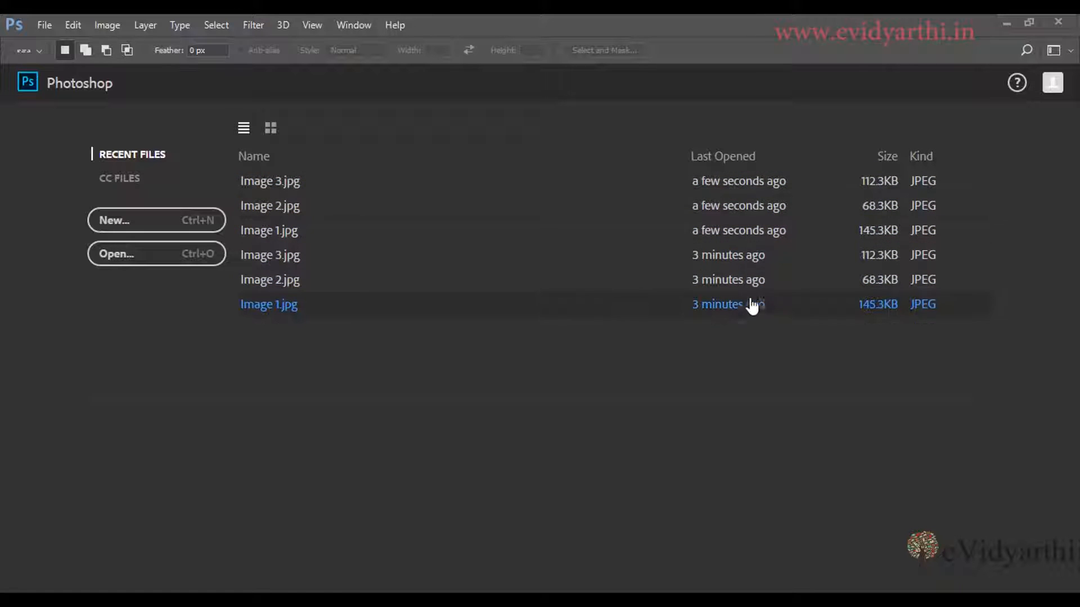
mouse_move(902, 313)
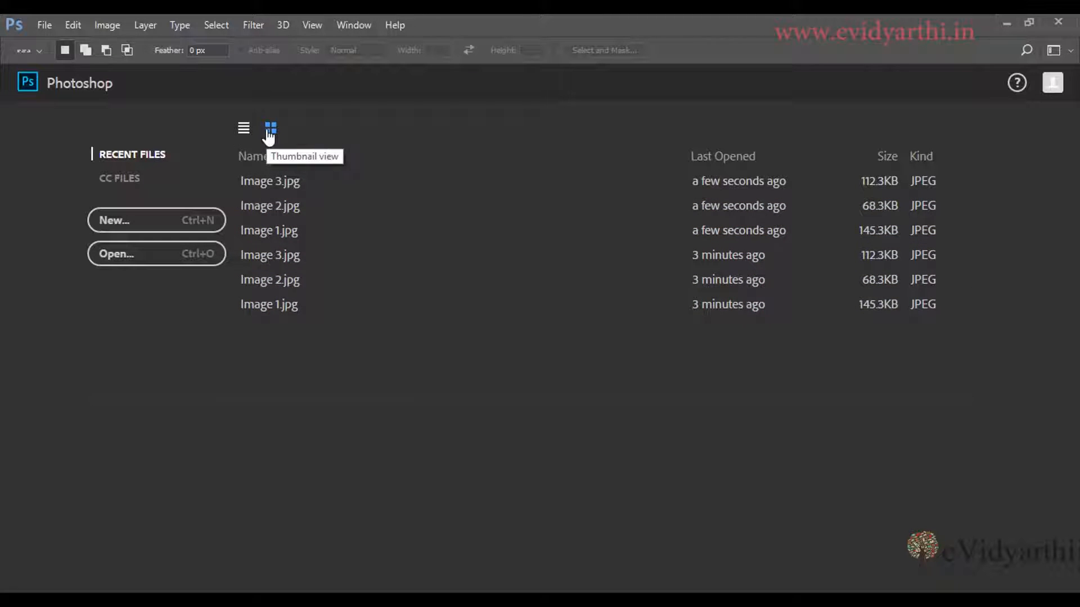
Switch the recent files to thumbnail view and back to list view.
click(270, 128)
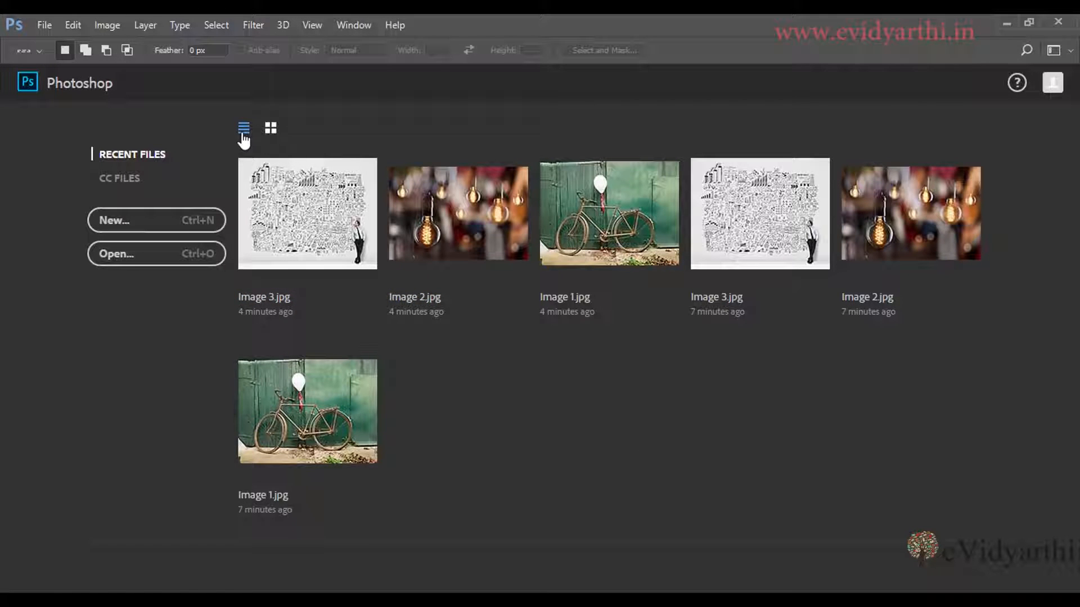
click(243, 128)
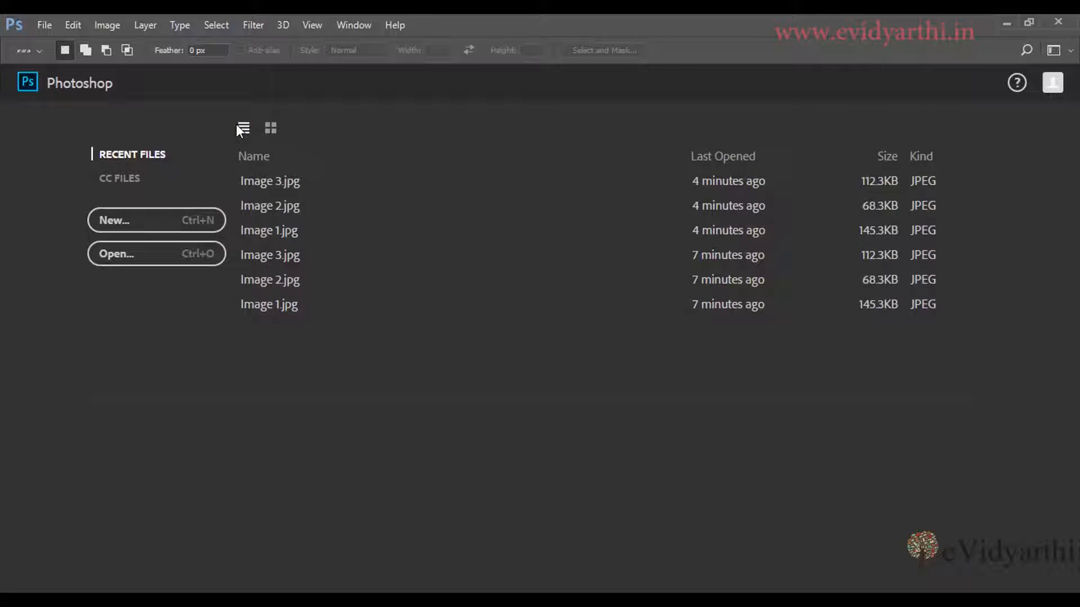
mouse_move(219, 130)
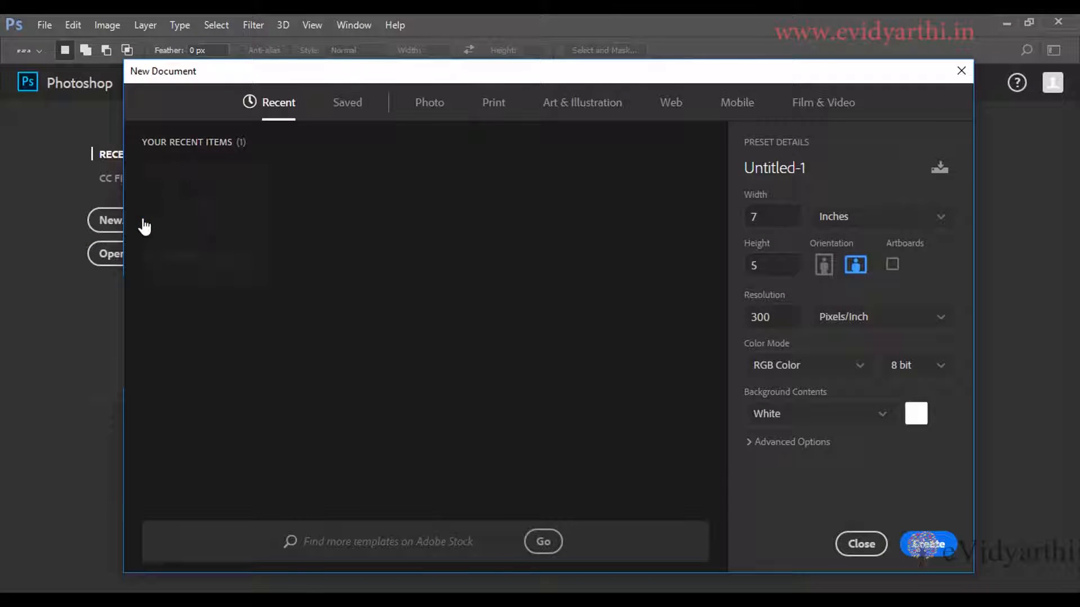
Browse the Recent, Photo and Print presets, ending on Letter 8.5 × 11 in with the Width field active.
click(208, 221)
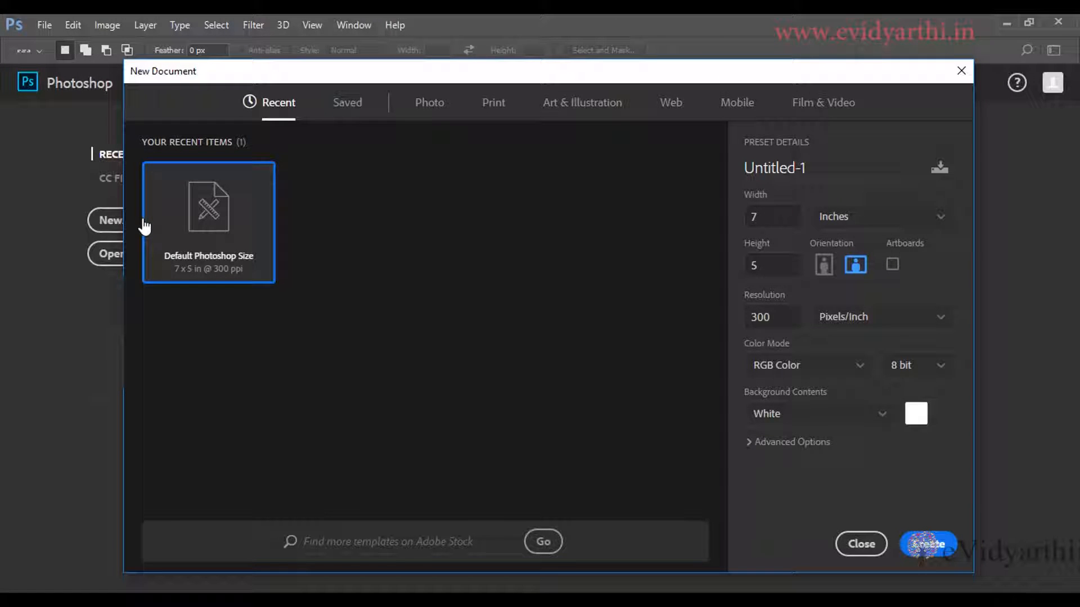
mouse_move(430, 110)
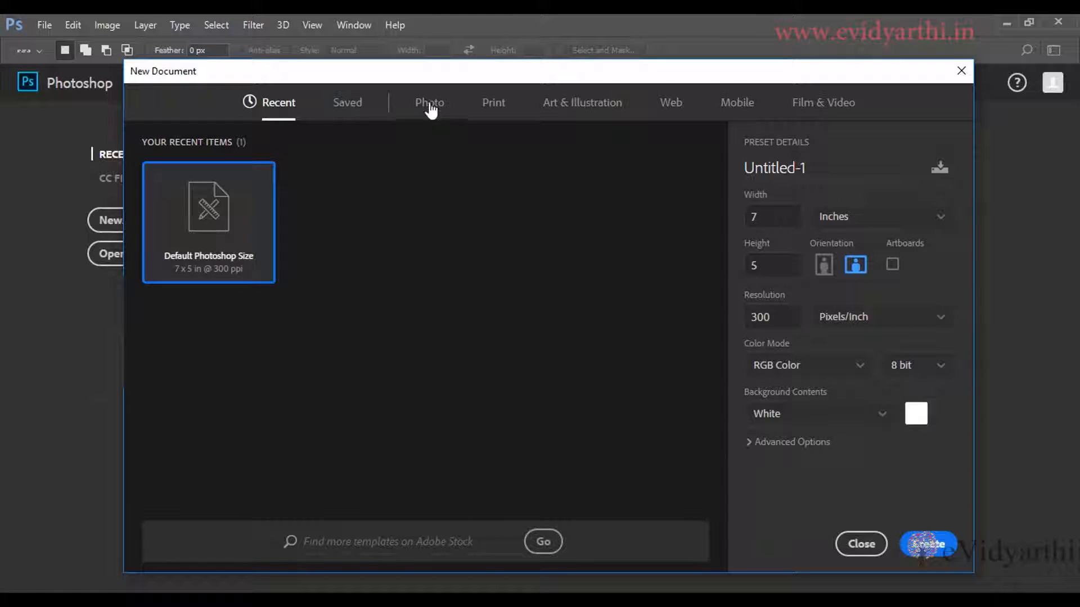
mouse_move(802, 100)
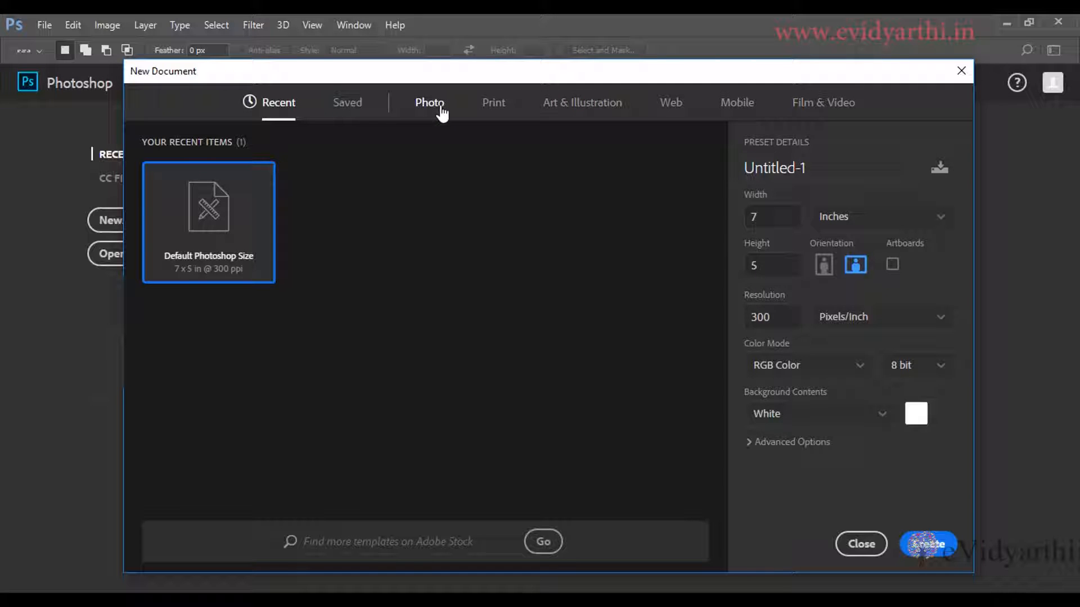
click(429, 102)
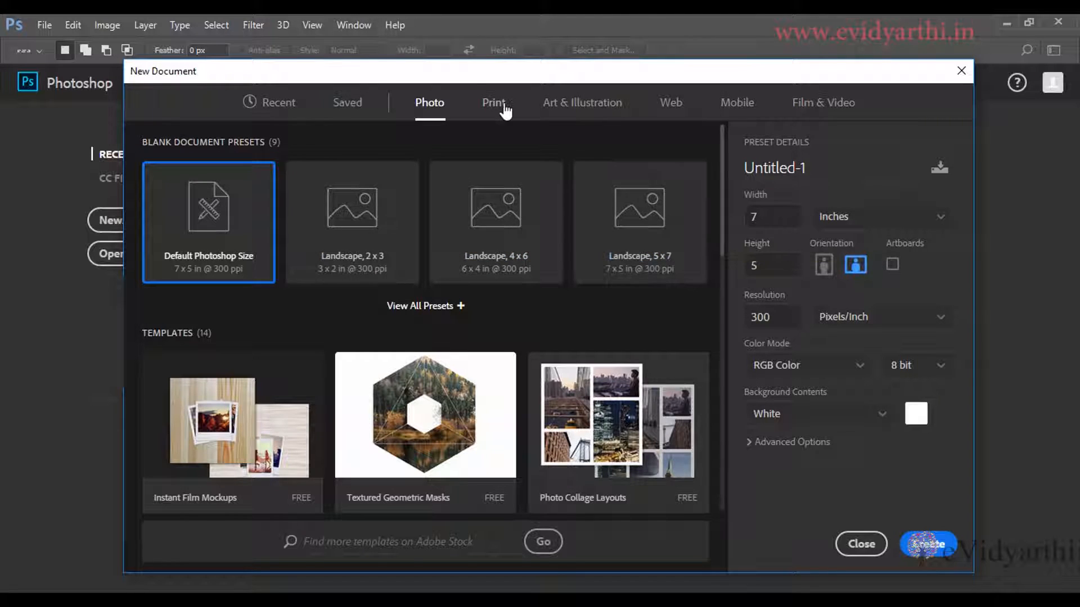
click(493, 103)
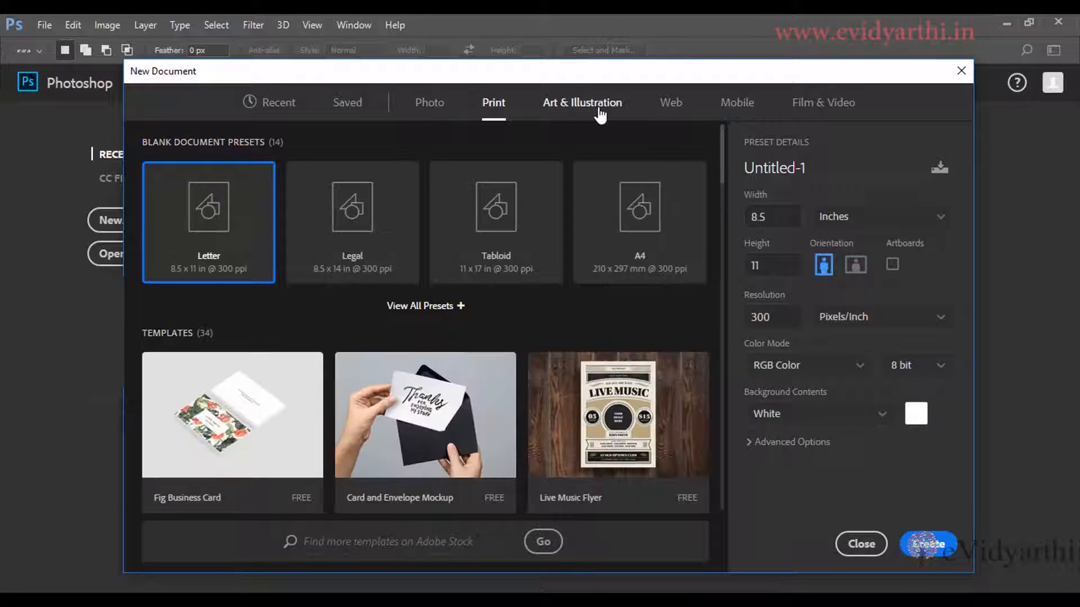
mouse_move(834, 106)
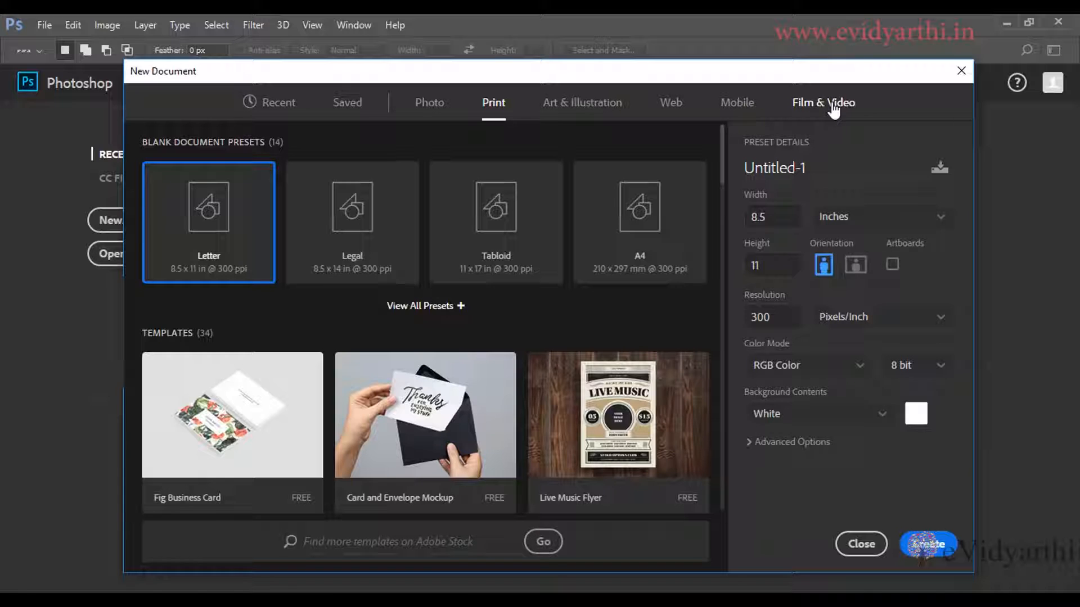
mouse_move(823, 214)
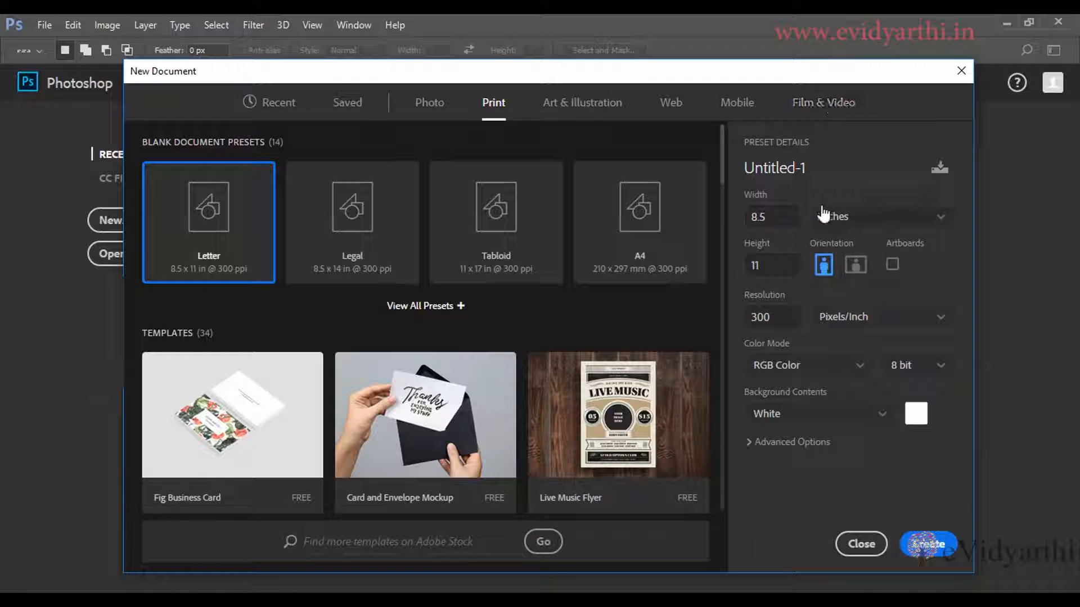
click(770, 216)
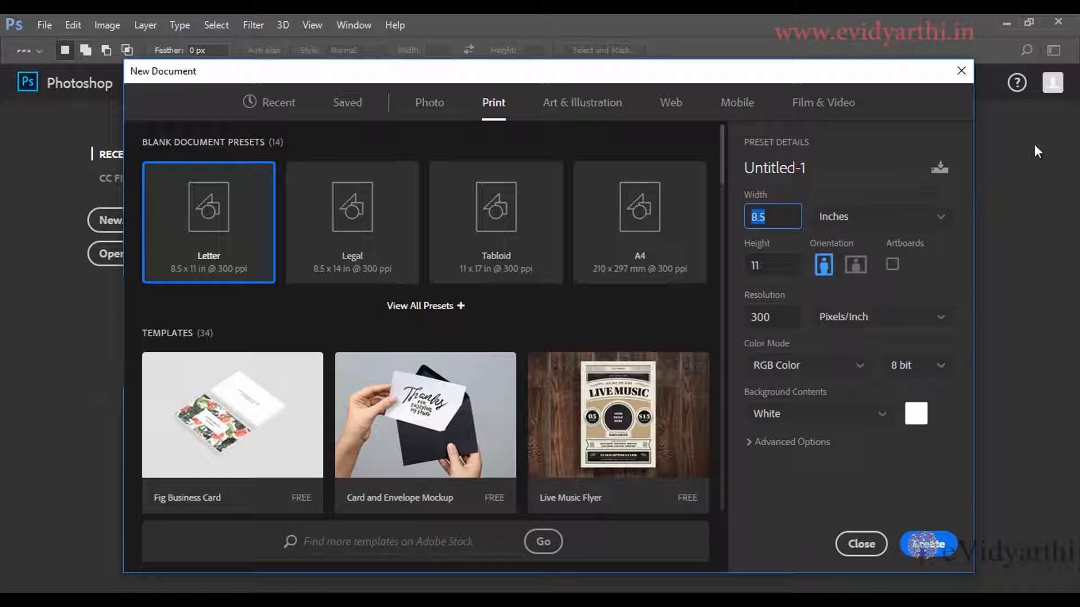
mouse_move(891, 561)
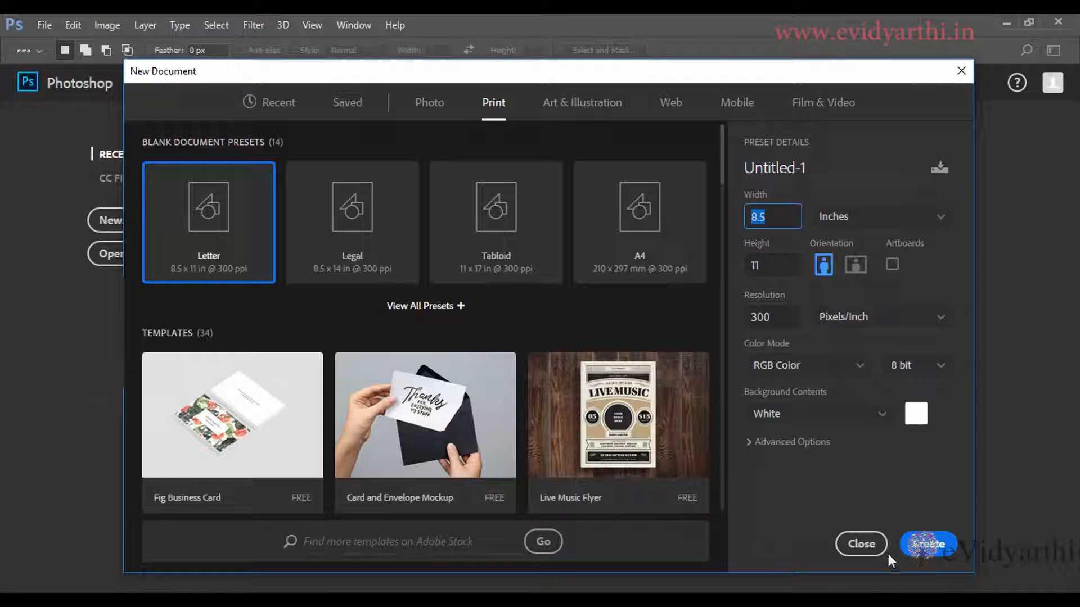
Close the New Document dialog without creating, then start browsing for an image to open.
click(861, 544)
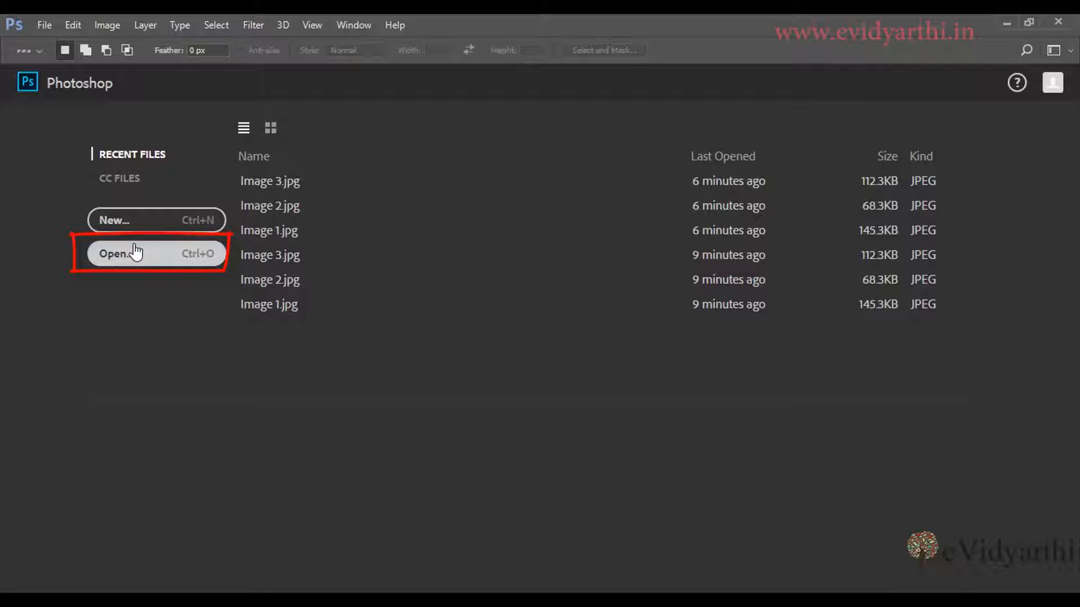
click(130, 253)
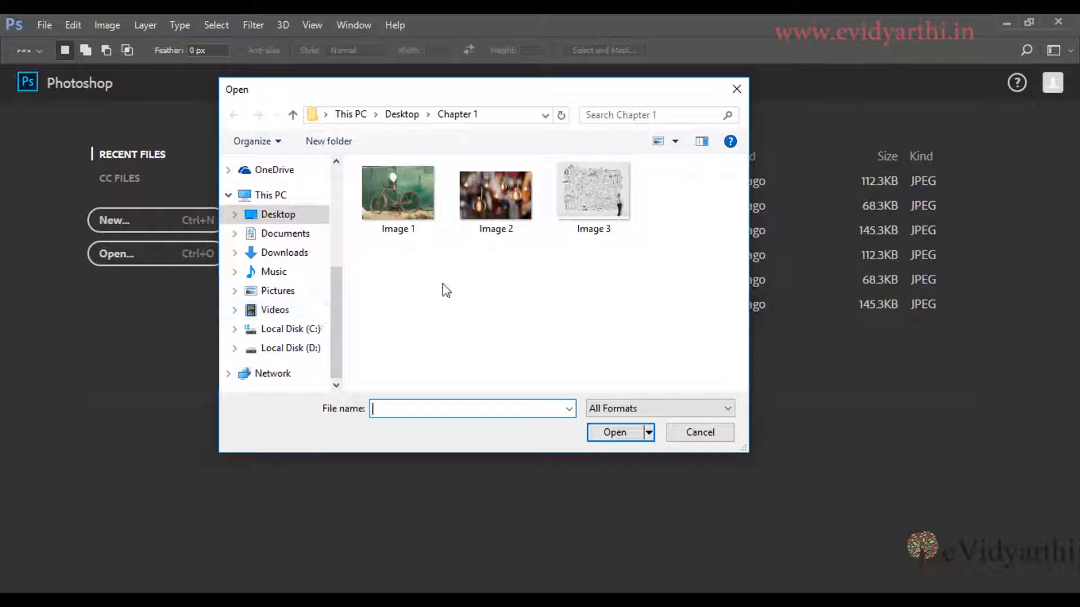
Open Image 1, the bicycle photo, from the Chapter 1 folder.
click(397, 191)
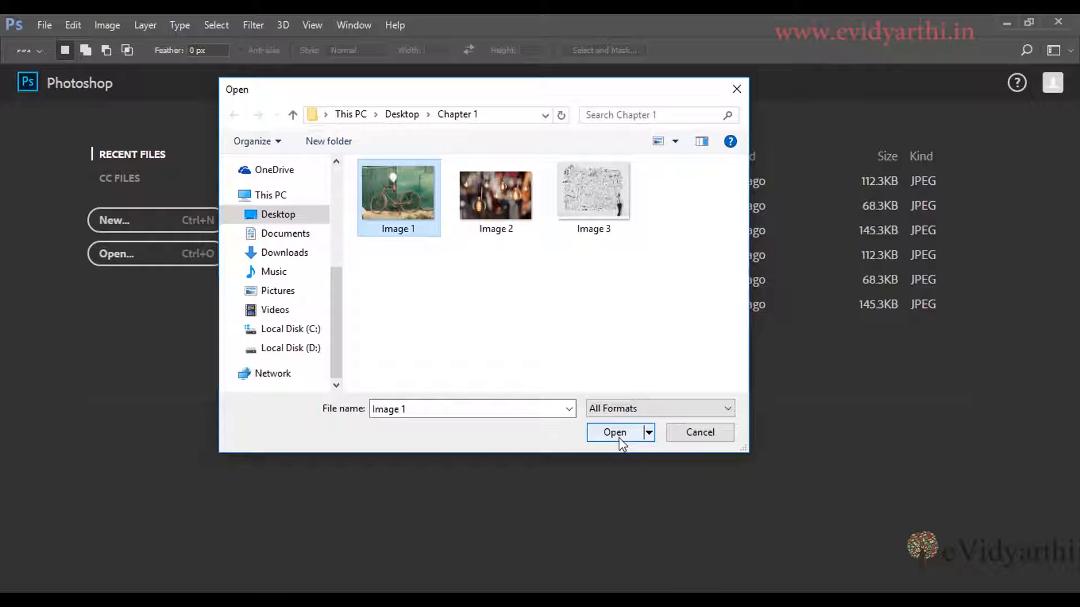
click(614, 432)
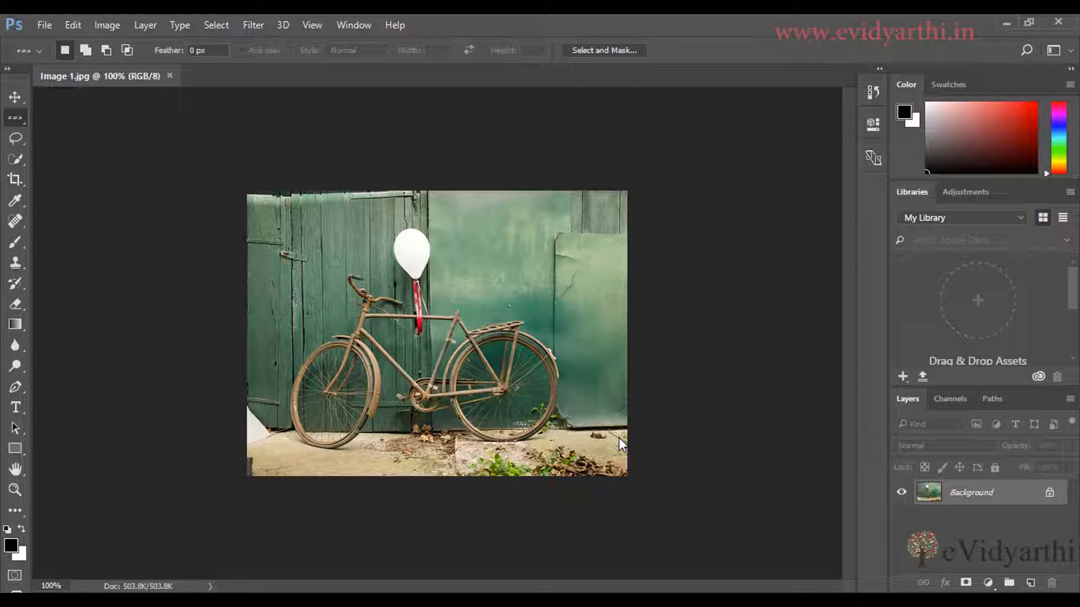
Show the File menu's commands, dismiss them, then show them again to close the image.
click(43, 25)
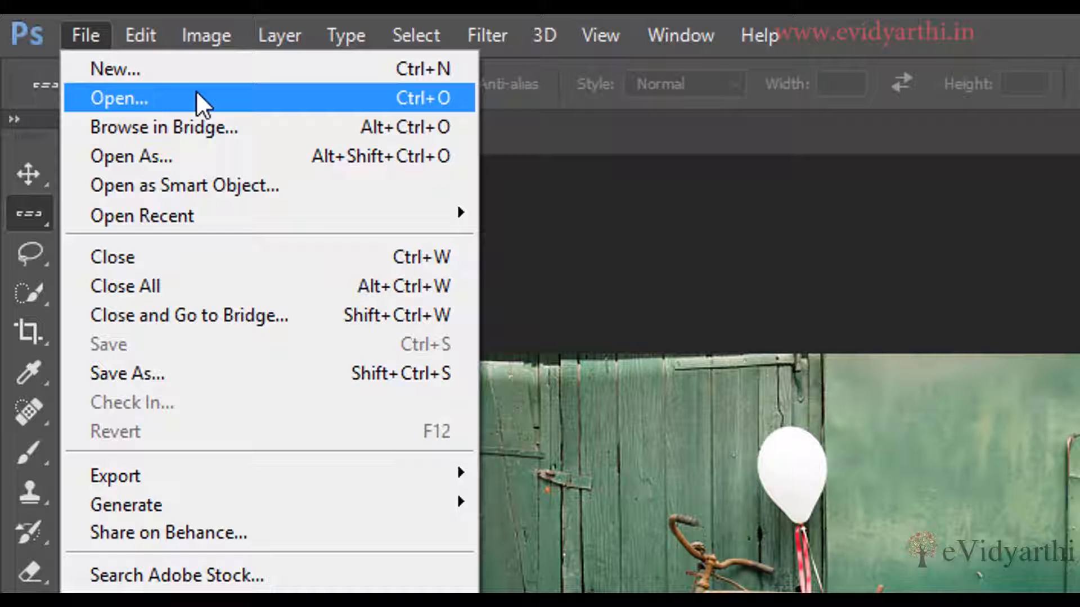
click(118, 98)
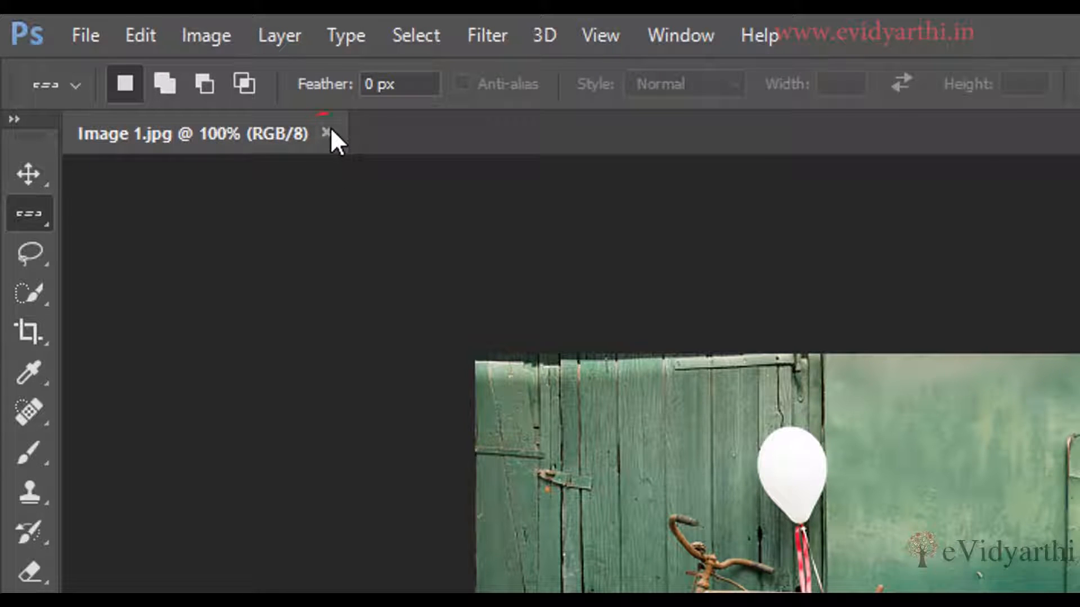
mouse_move(327, 133)
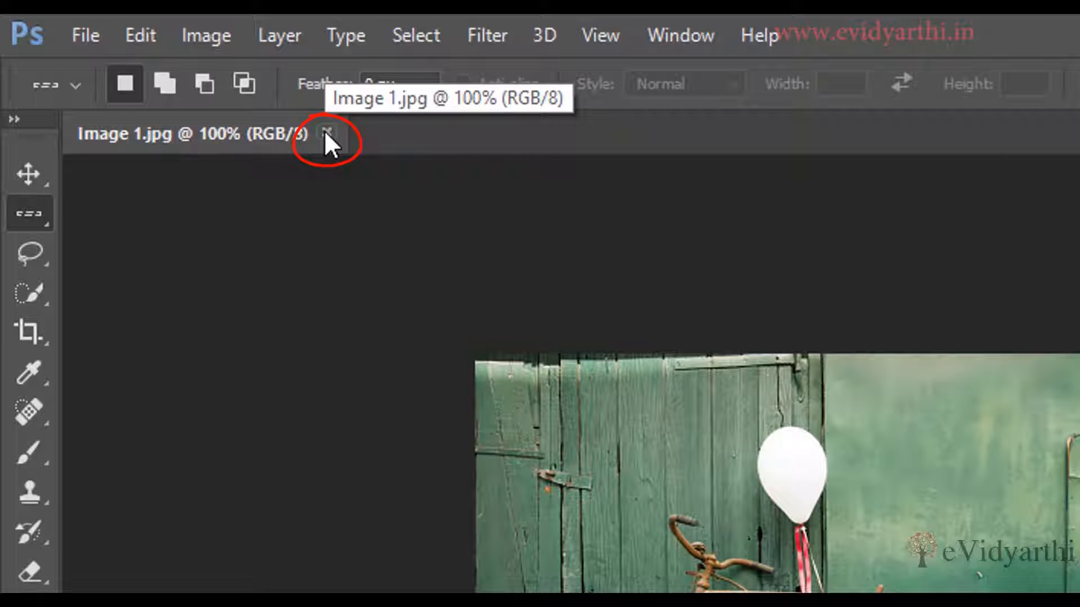
click(84, 35)
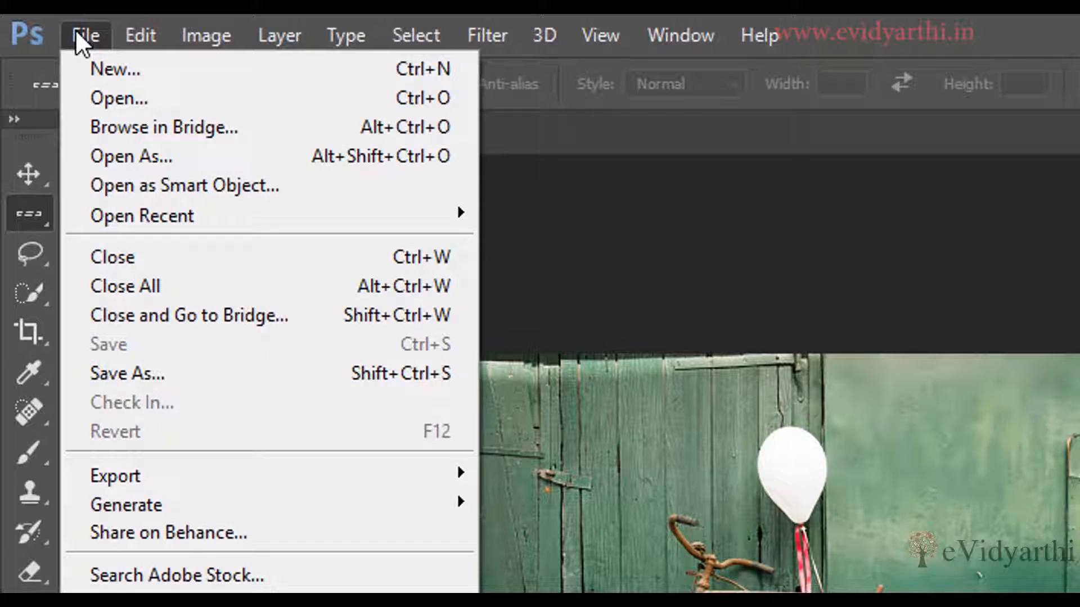